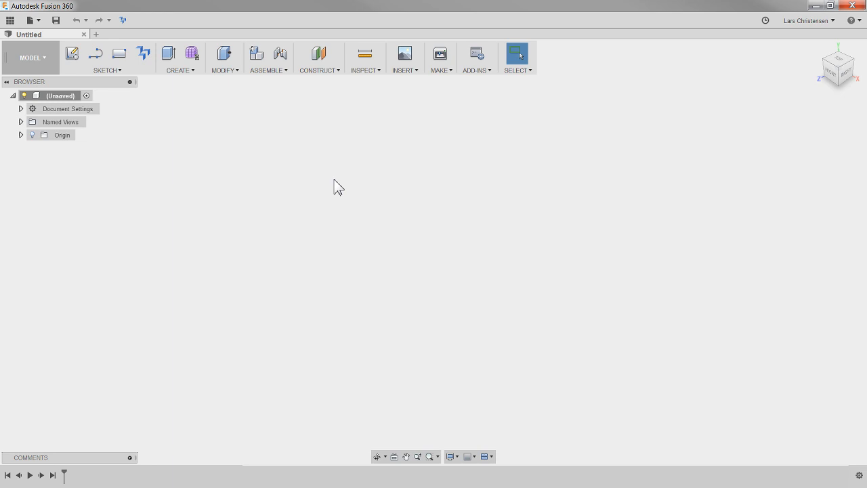
Start a sketch in the Sheet Metal workspace and draw the slanted line joined to a short horizontal line.
click(29, 57)
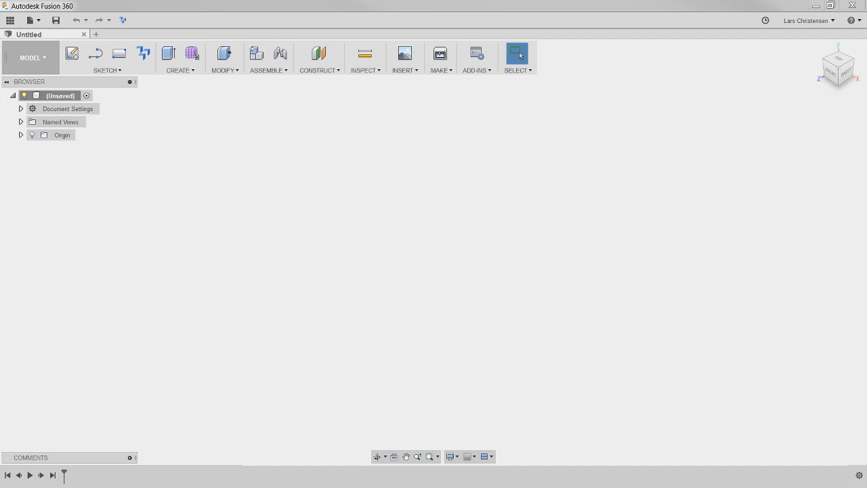
mouse_move(61, 82)
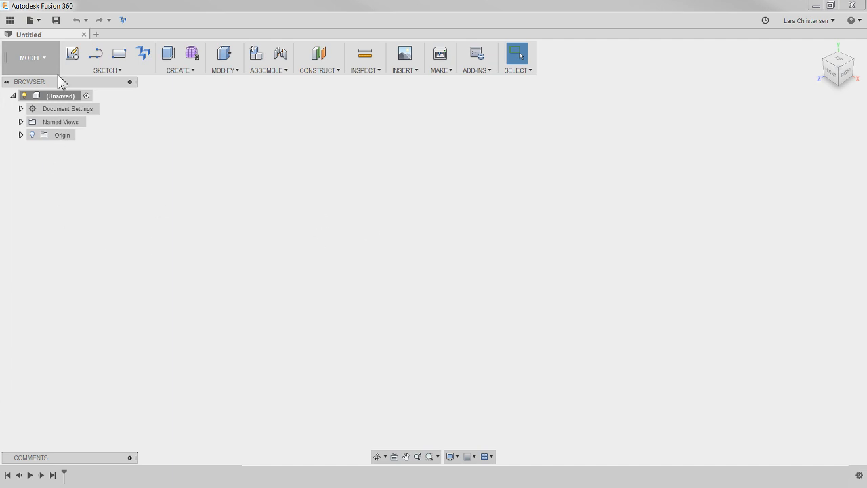
click(33, 57)
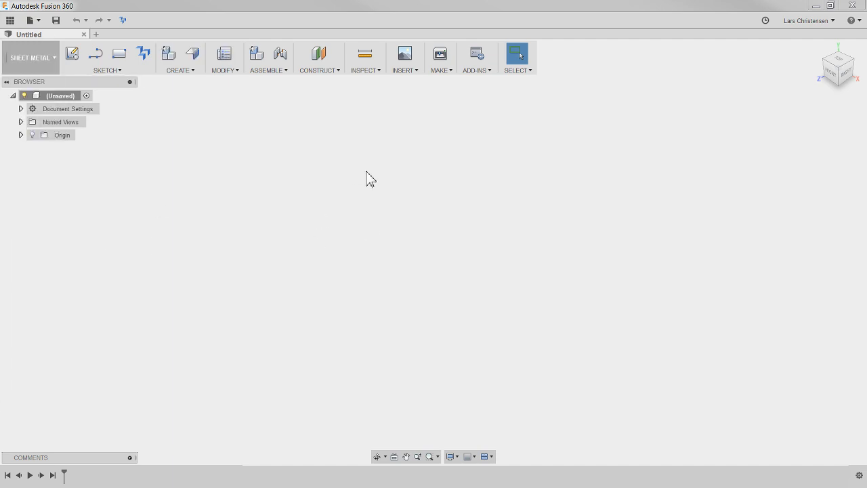
mouse_move(73, 54)
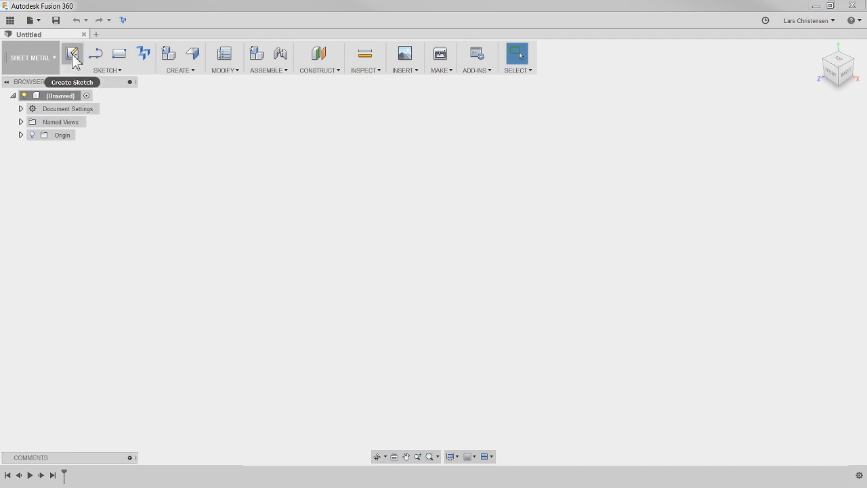
click(73, 54)
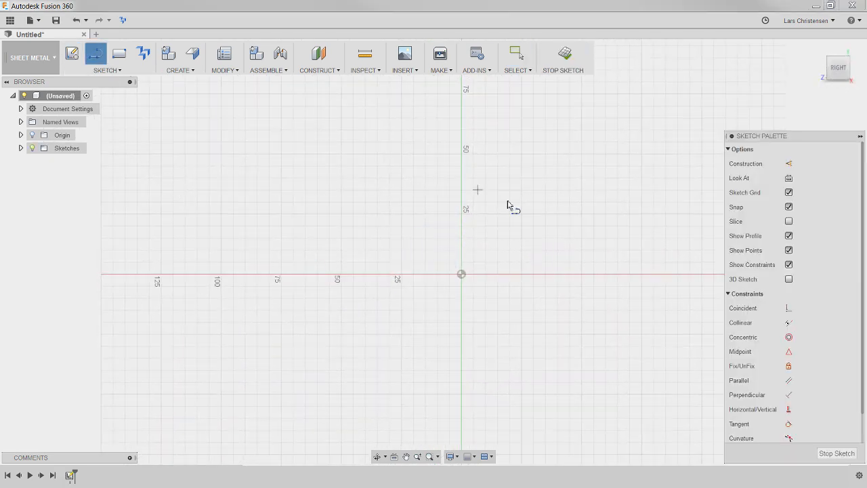
click(413, 168)
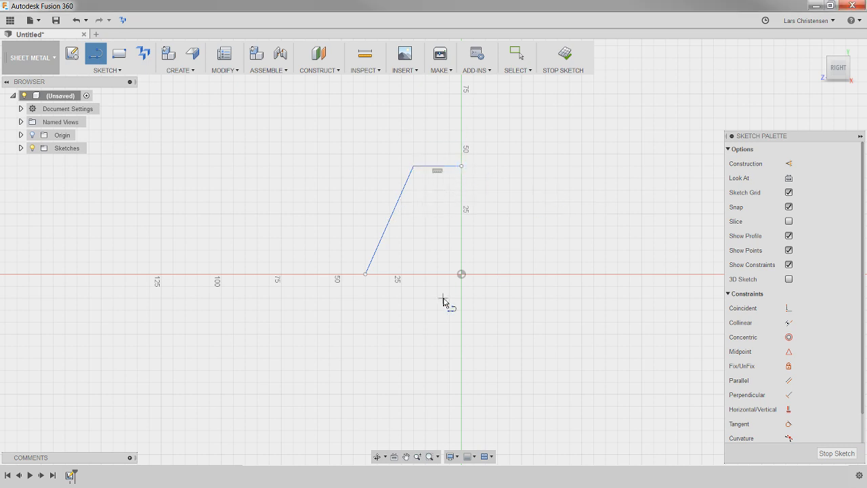
mouse_move(198, 121)
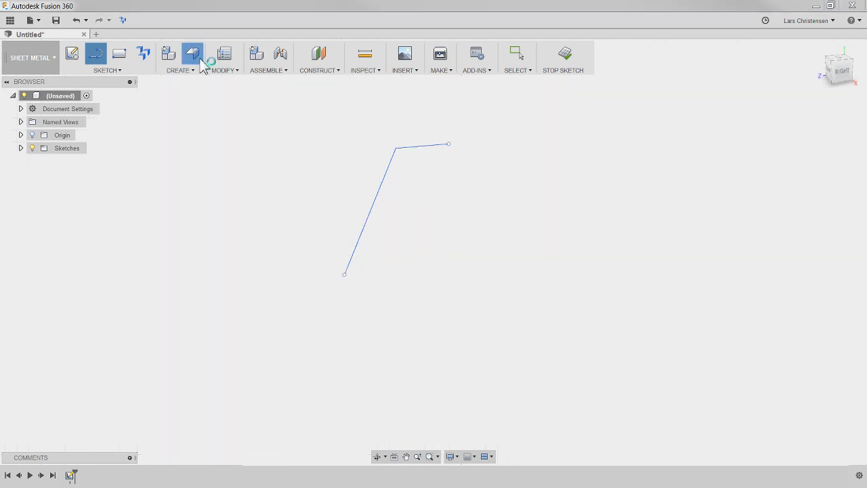
Flange the sketched profile 35 mm, reviewing the Steel (mm) Default rule's details.
click(193, 54)
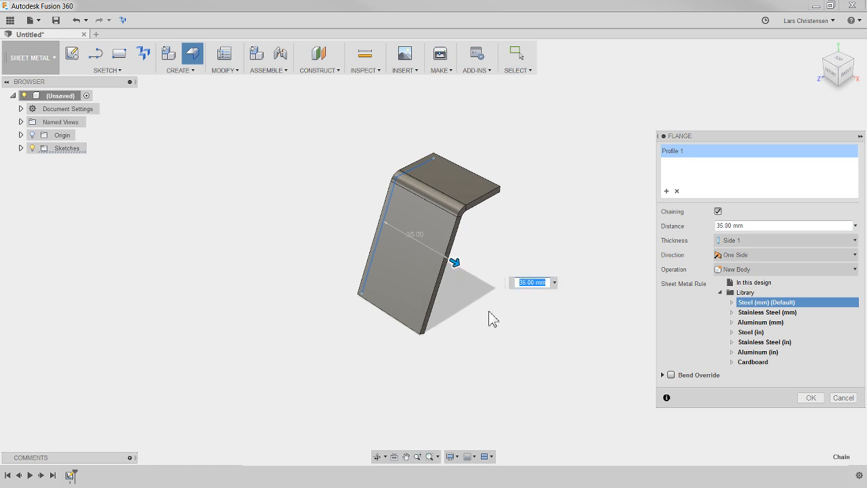
mouse_move(603, 374)
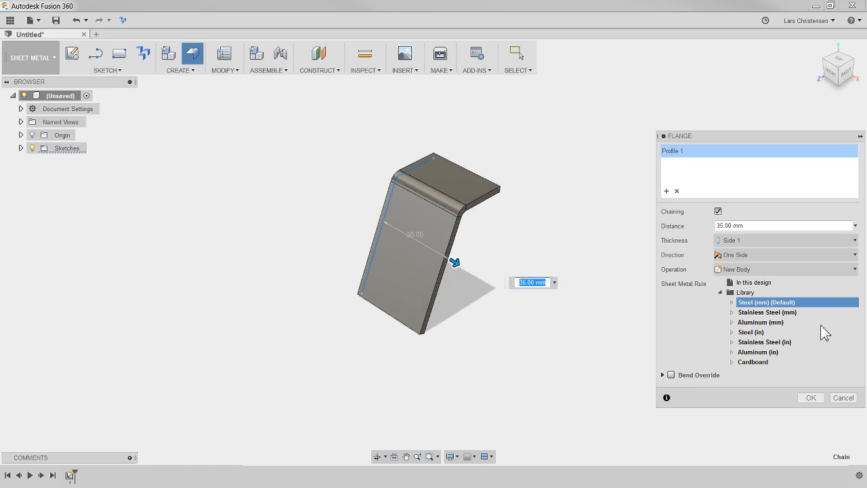
mouse_move(737, 322)
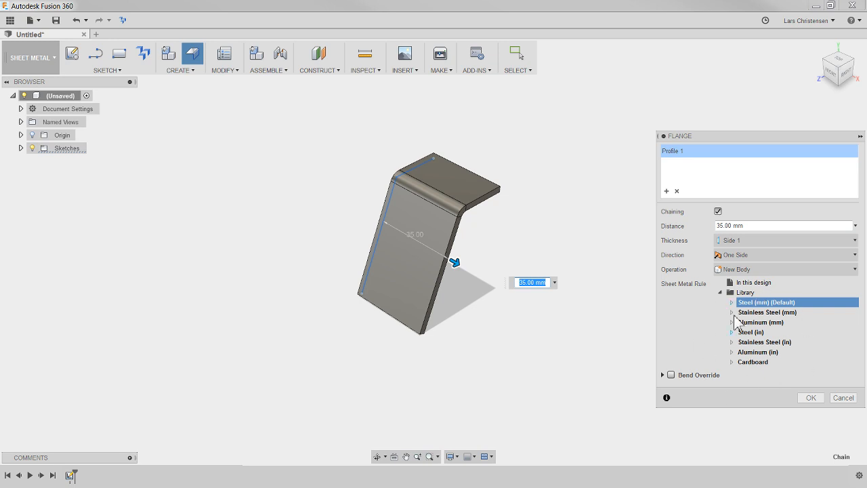
mouse_move(780, 312)
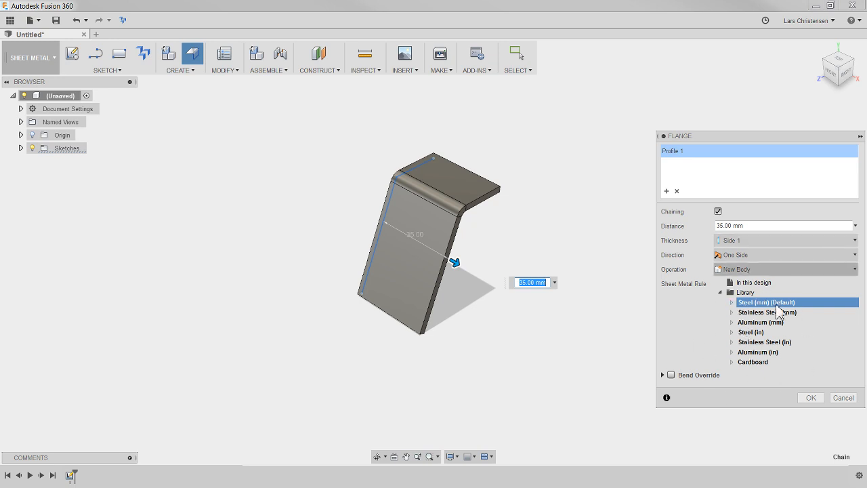
mouse_move(762, 363)
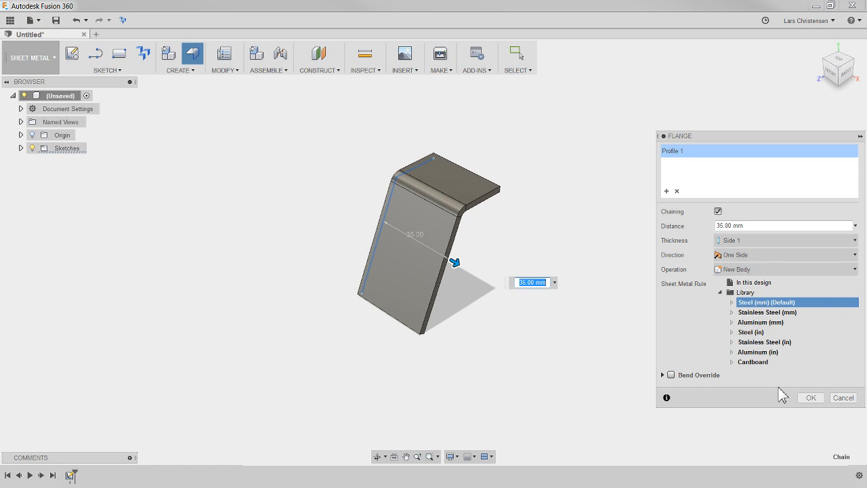
mouse_move(817, 368)
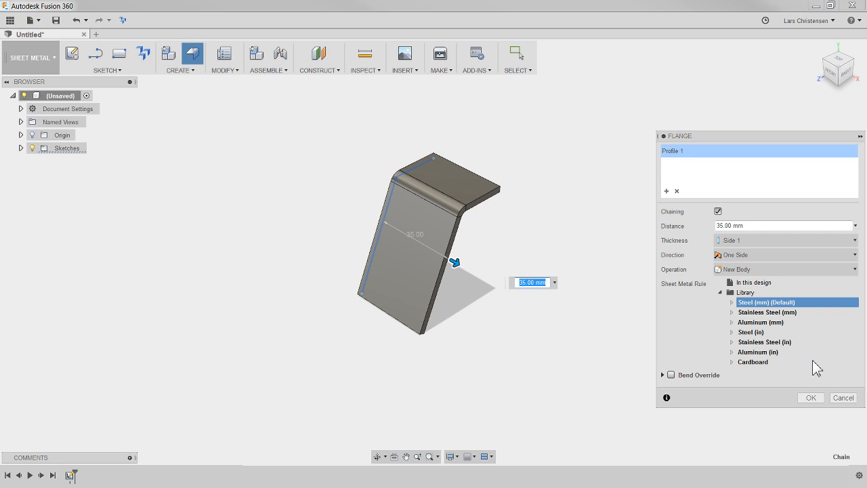
mouse_move(102, 140)
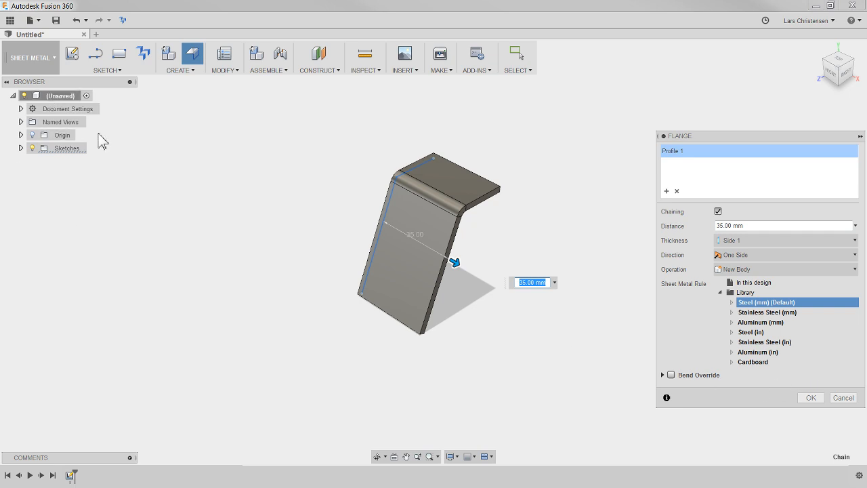
mouse_move(309, 233)
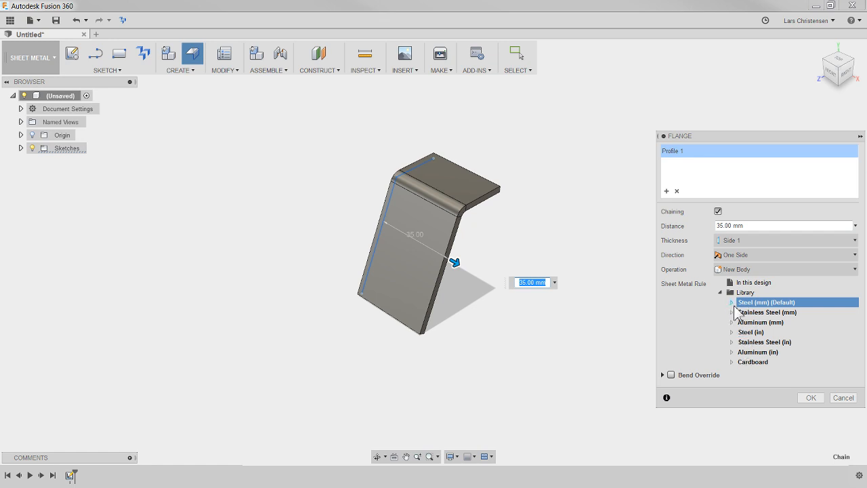
click(731, 302)
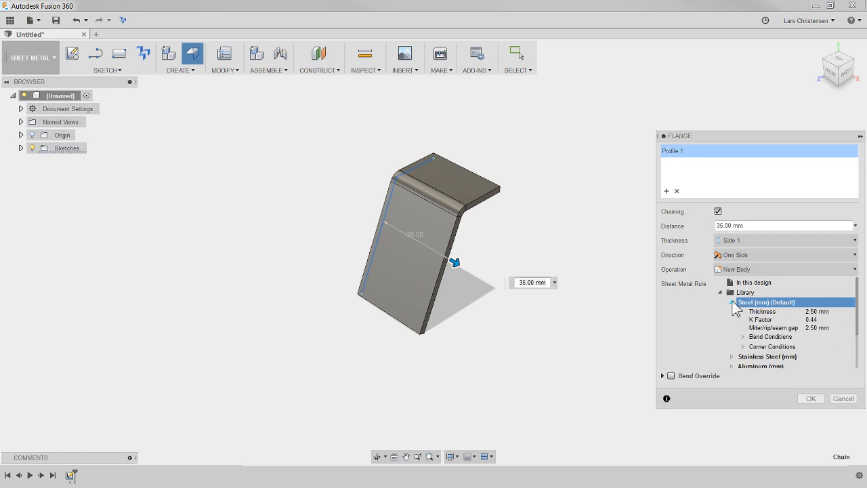
click(735, 302)
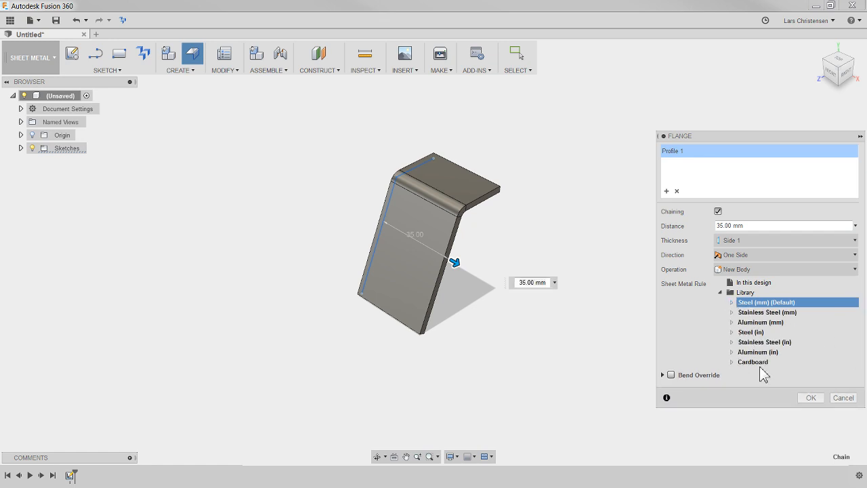
mouse_move(810, 307)
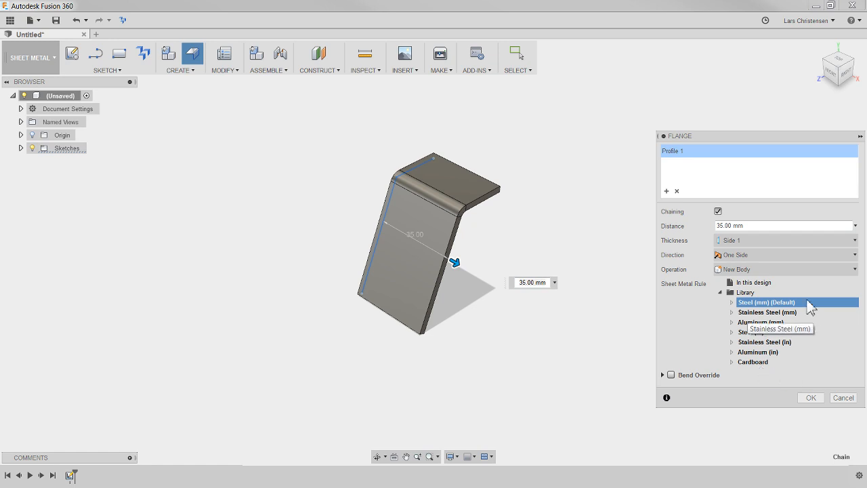
mouse_move(770, 347)
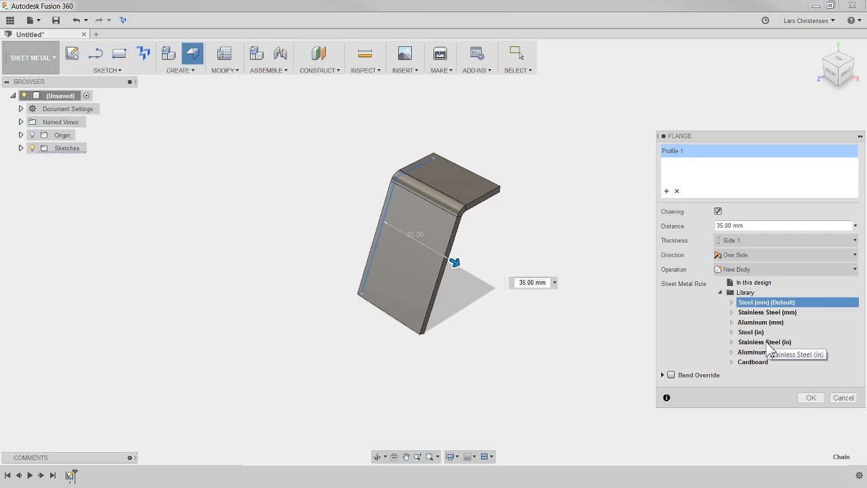
mouse_move(774, 347)
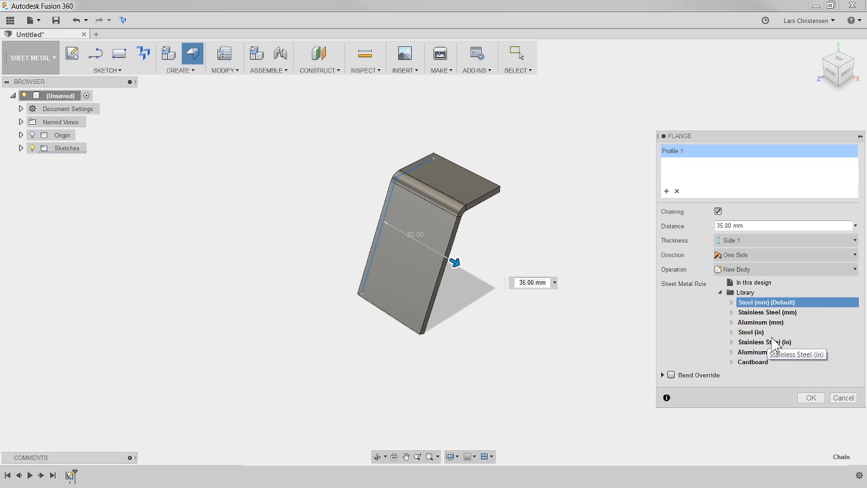
mouse_move(734, 368)
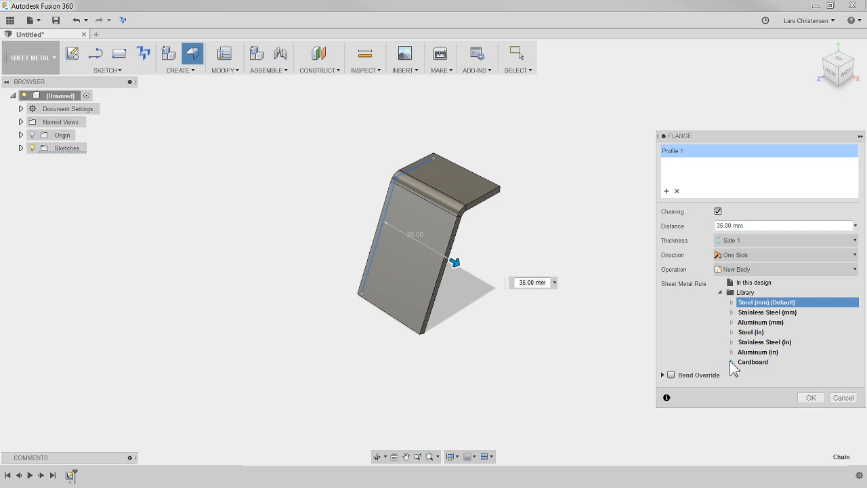
mouse_move(810, 399)
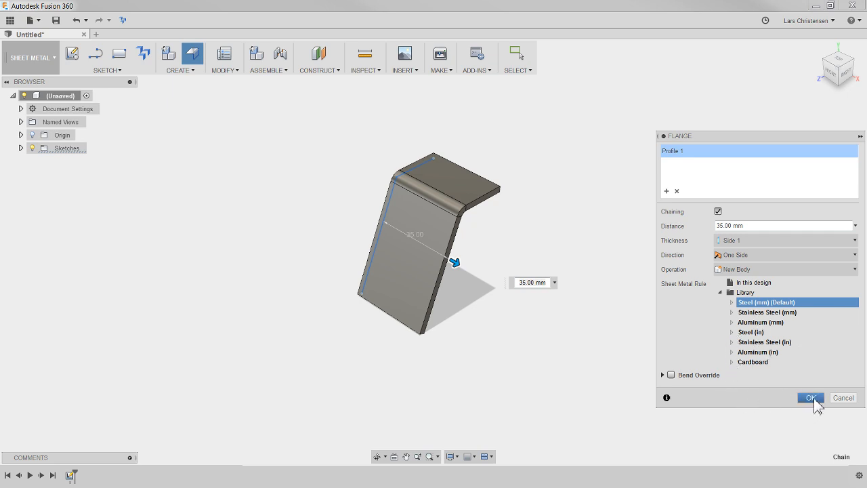
Confirm the first flange, then add an edge flange bent to 90 degrees.
click(810, 398)
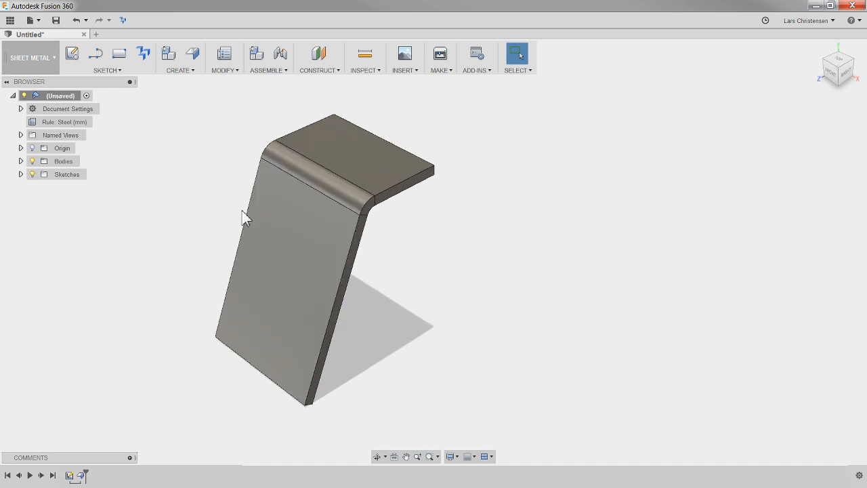
mouse_move(193, 54)
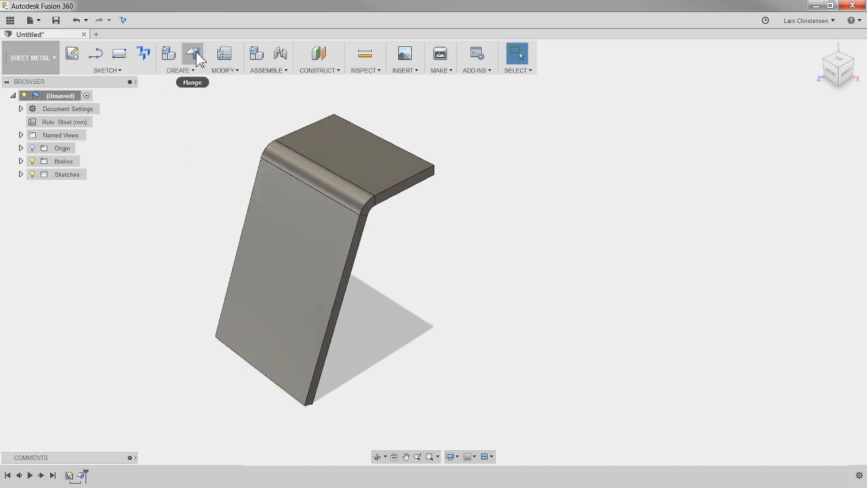
click(193, 54)
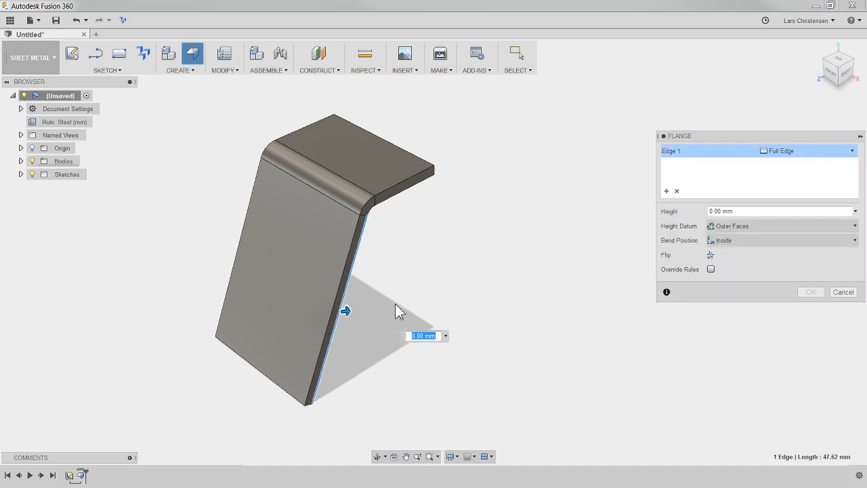
drag(346, 310, 417, 304)
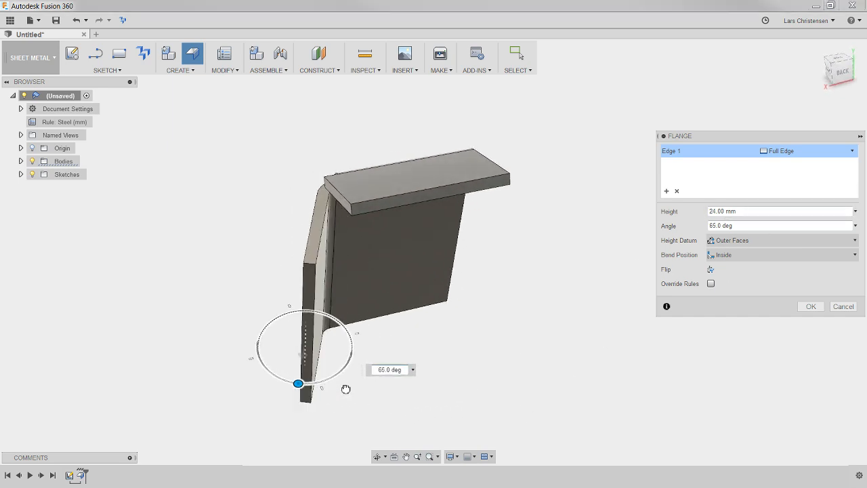
drag(298, 385, 342, 385)
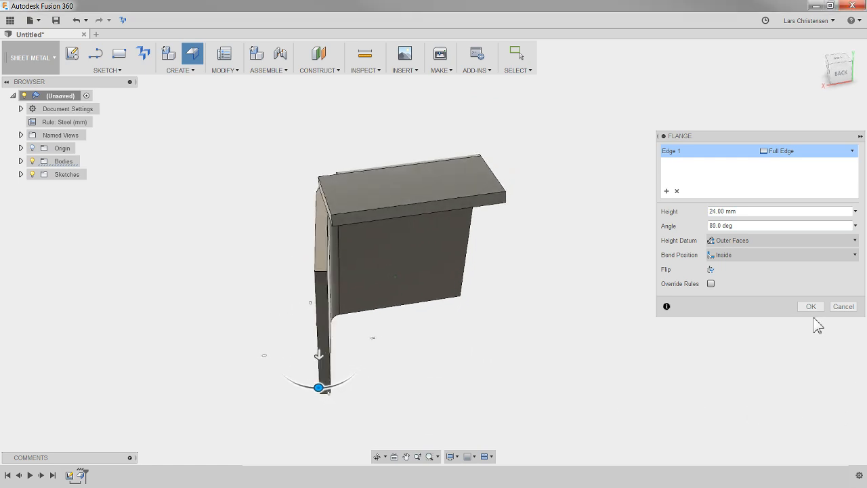
click(810, 306)
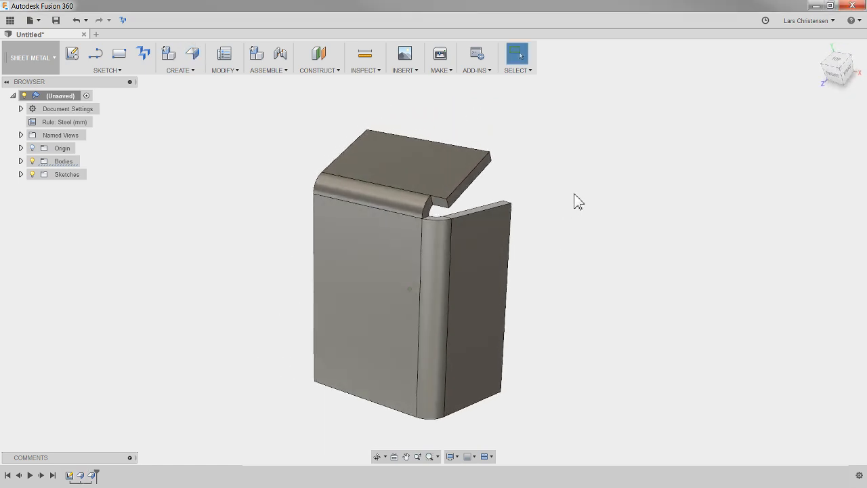
Add a flange on the side edge angled back to about 80 degrees.
click(192, 54)
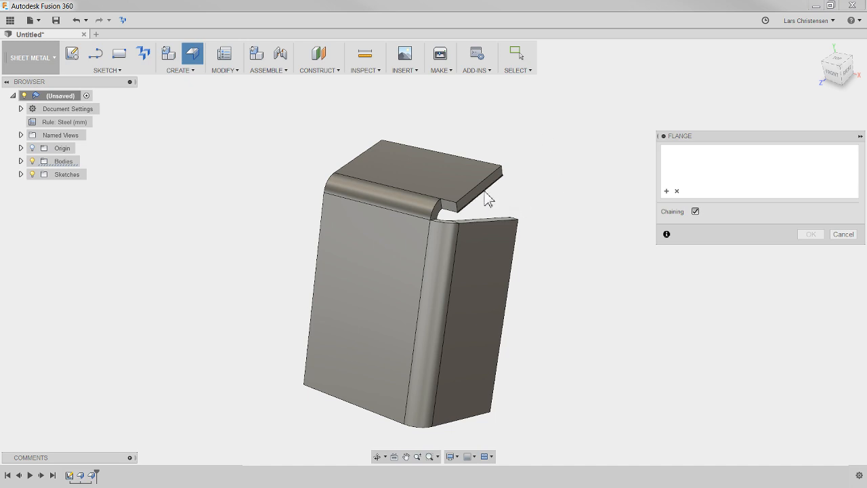
click(485, 206)
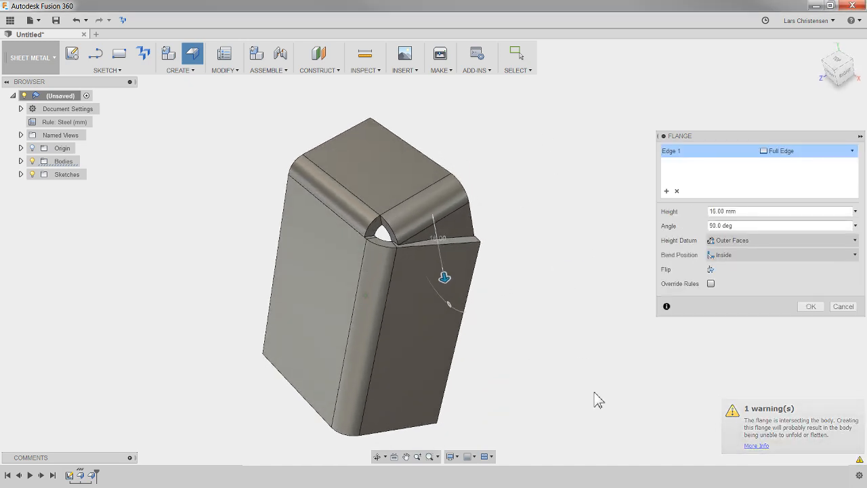
mouse_move(802, 432)
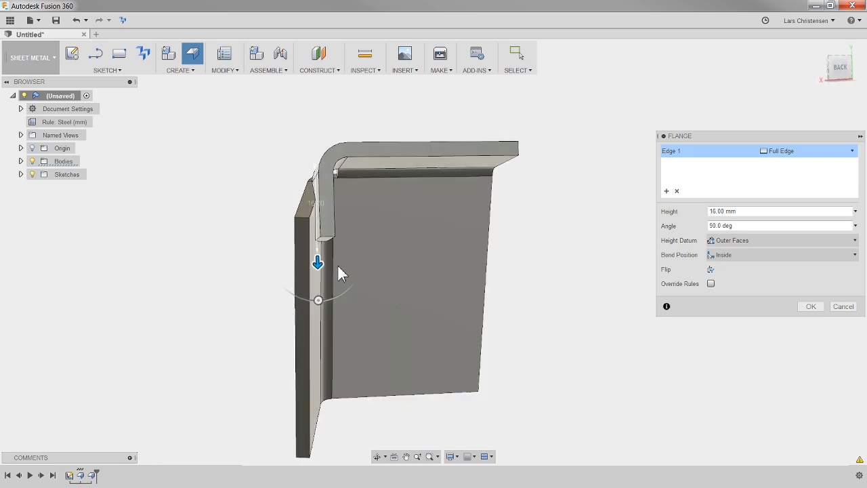
drag(317, 263, 293, 301)
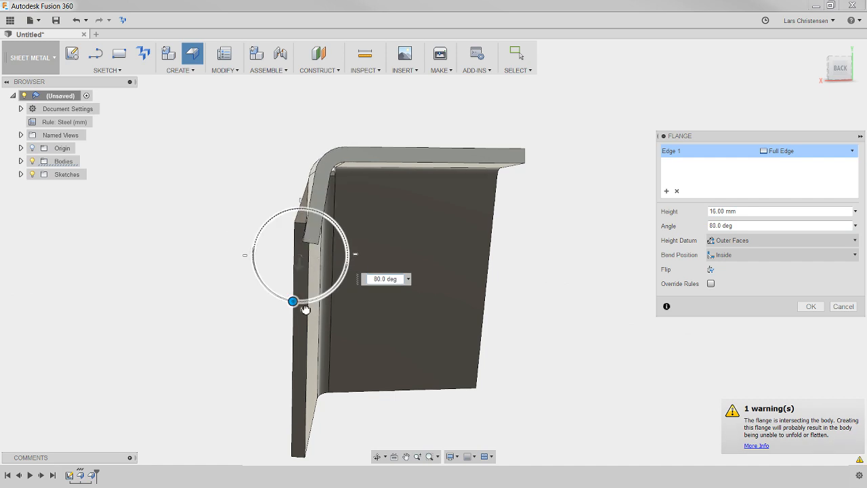
drag(305, 309, 328, 341)
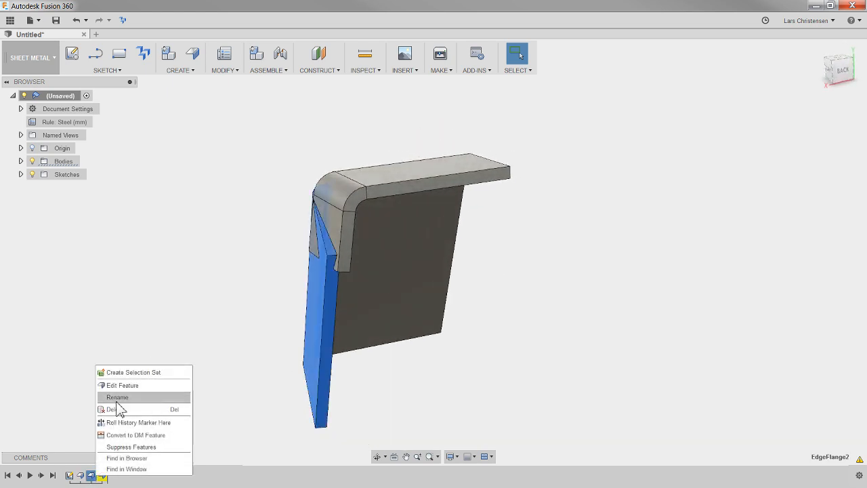
Edit the newest flange to 24 mm height and 90° angle, then inspect where the flanges meet.
click(122, 385)
text(90)
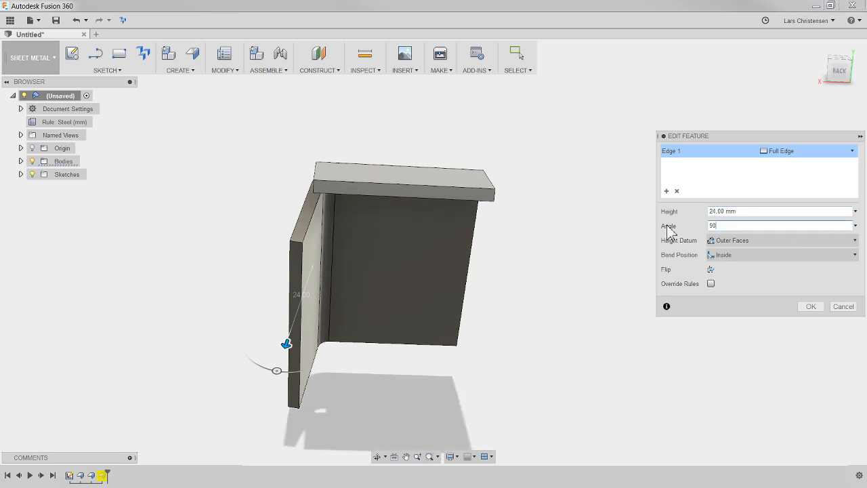
click(810, 306)
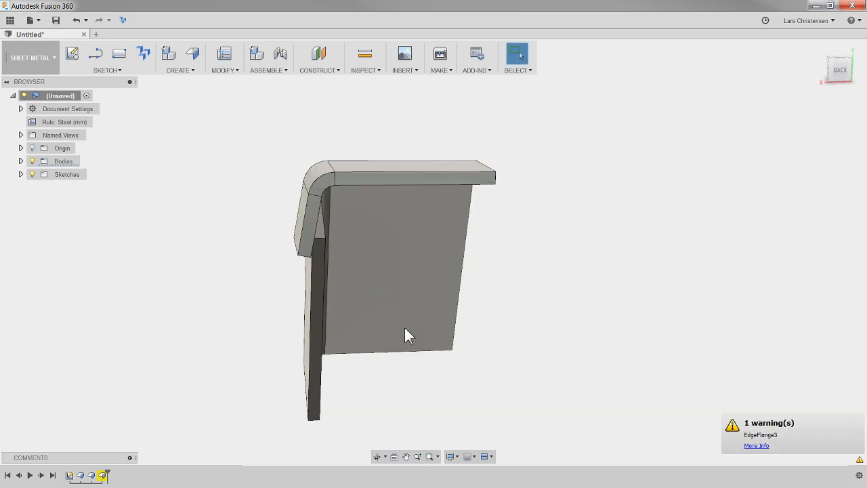
drag(407, 336, 512, 224)
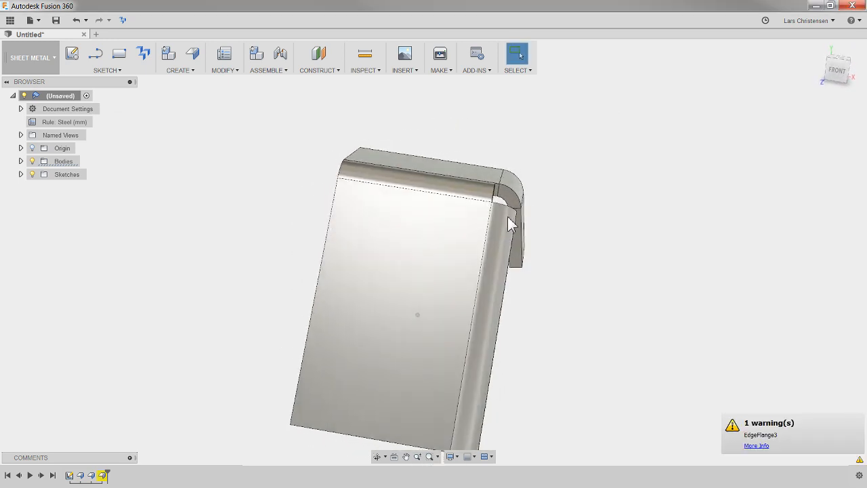
drag(512, 223, 446, 341)
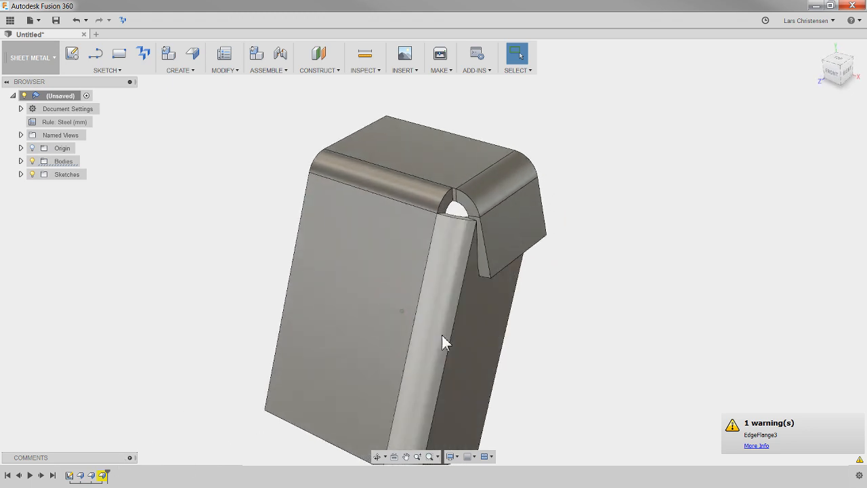
Edit the intersecting flange to Bend Position Outside with a 16 mm height.
right_click(102, 475)
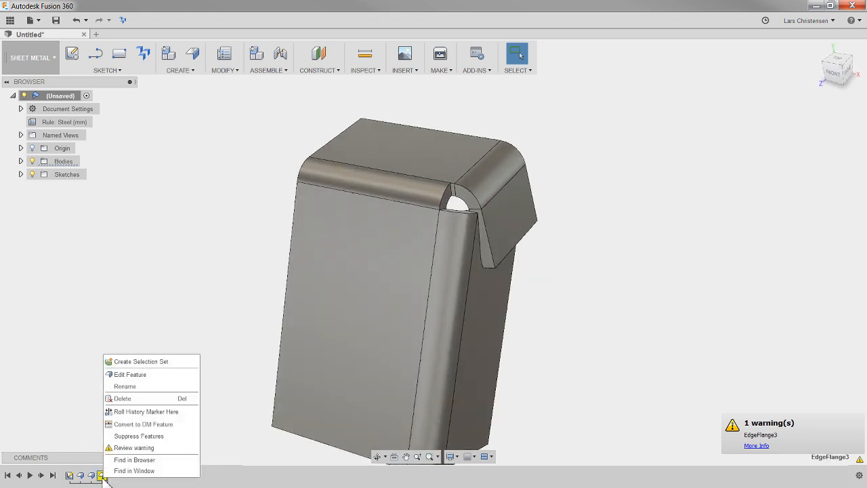
click(130, 374)
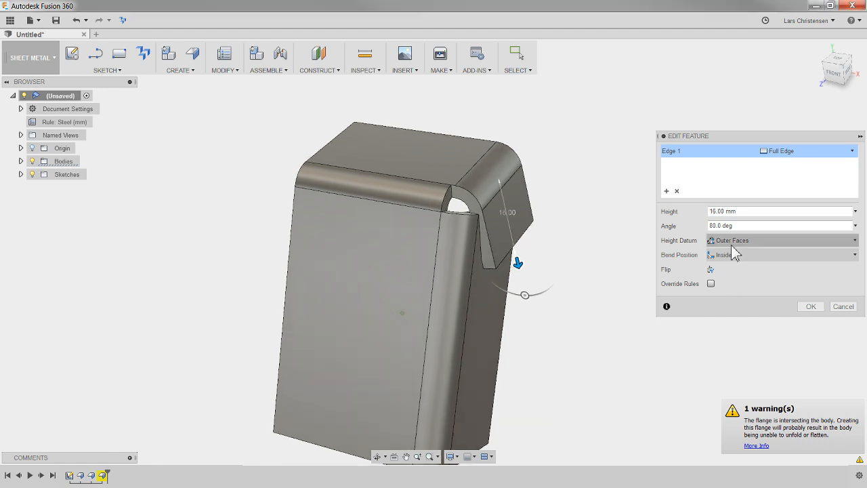
click(782, 255)
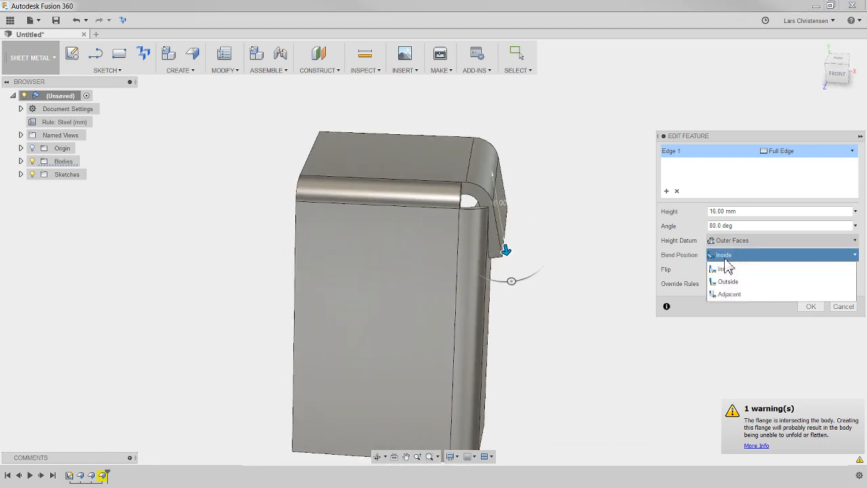
click(729, 280)
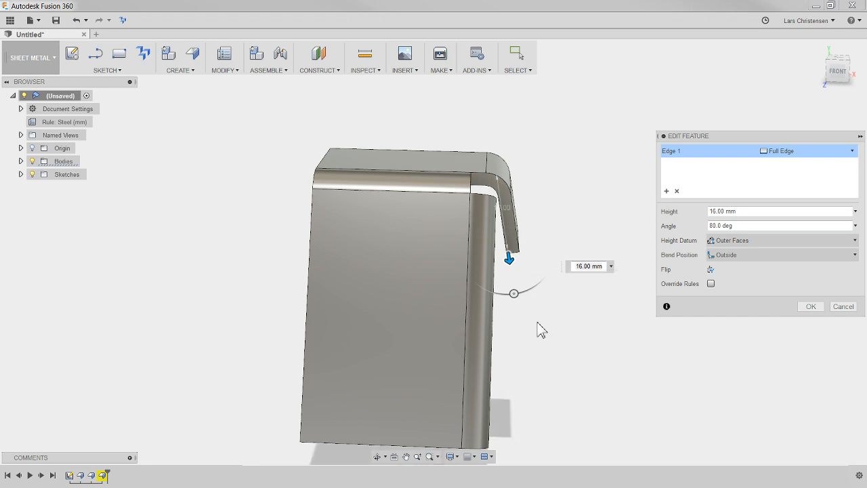
drag(515, 292, 573, 270)
text(90.)
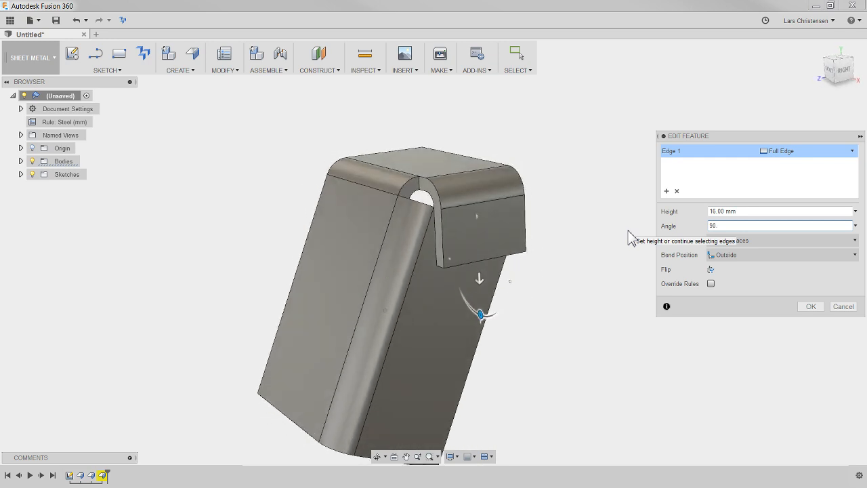
click(811, 306)
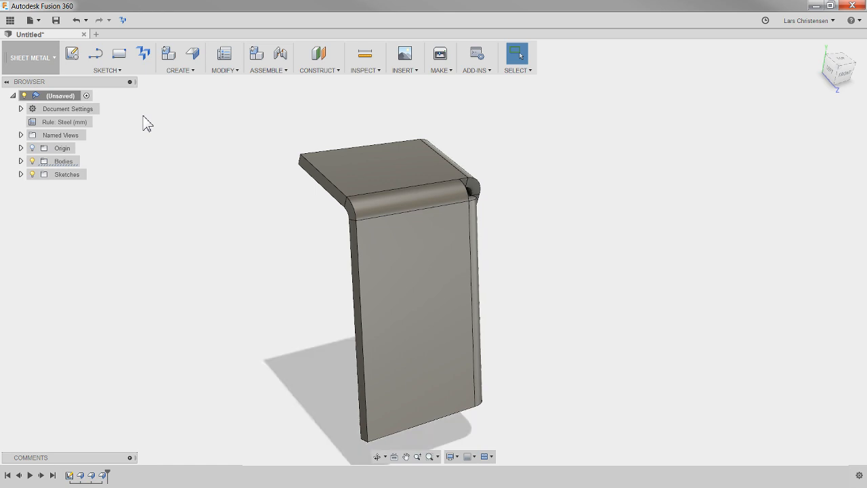
In the Model workspace, mirror the whole body across a plane, producing Body1 and Body2.
click(30, 56)
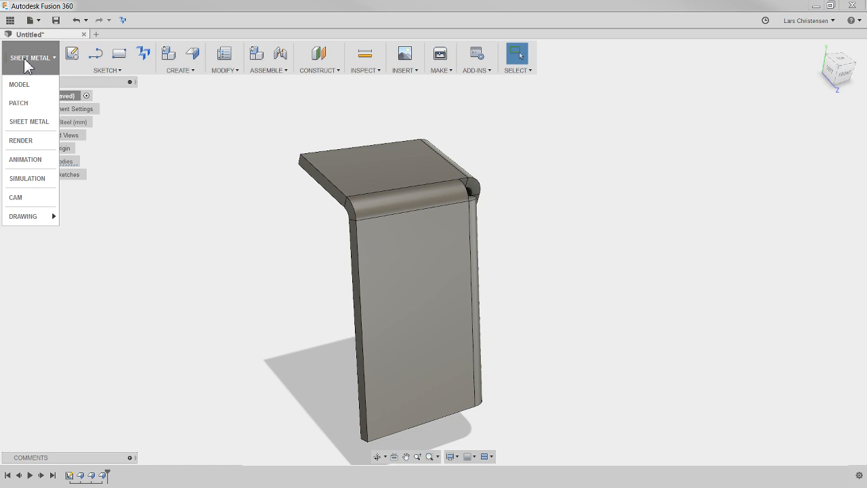
click(19, 84)
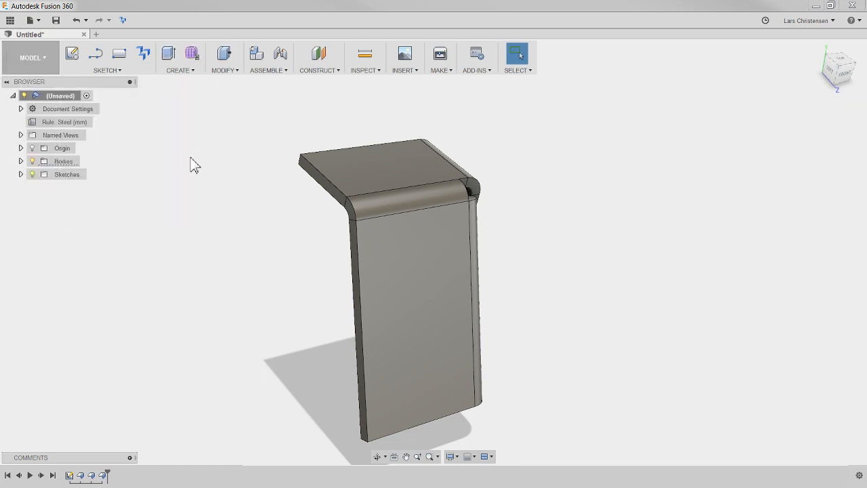
click(179, 57)
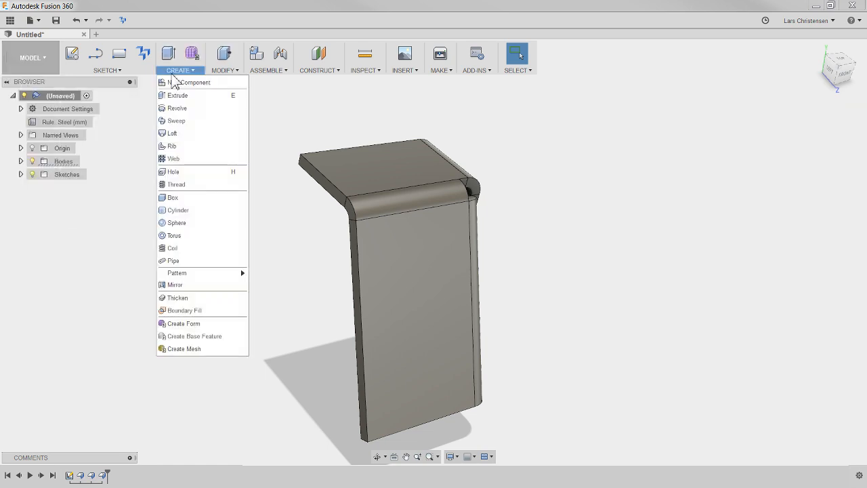
click(175, 284)
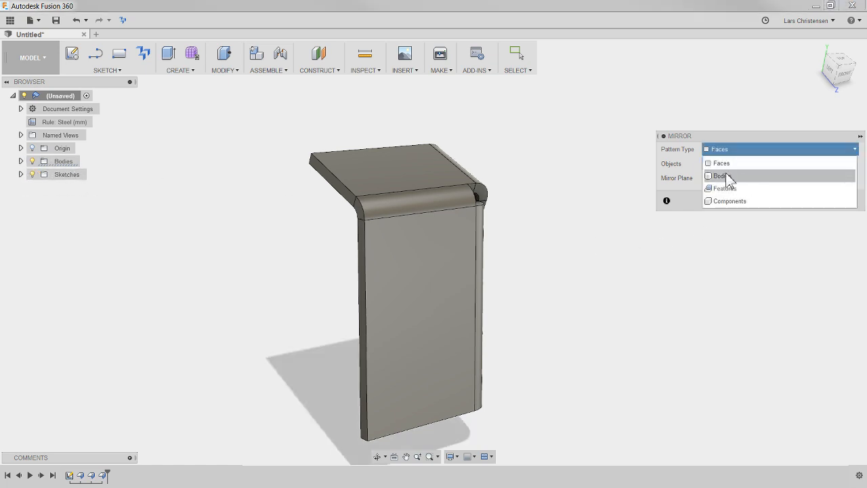
click(718, 176)
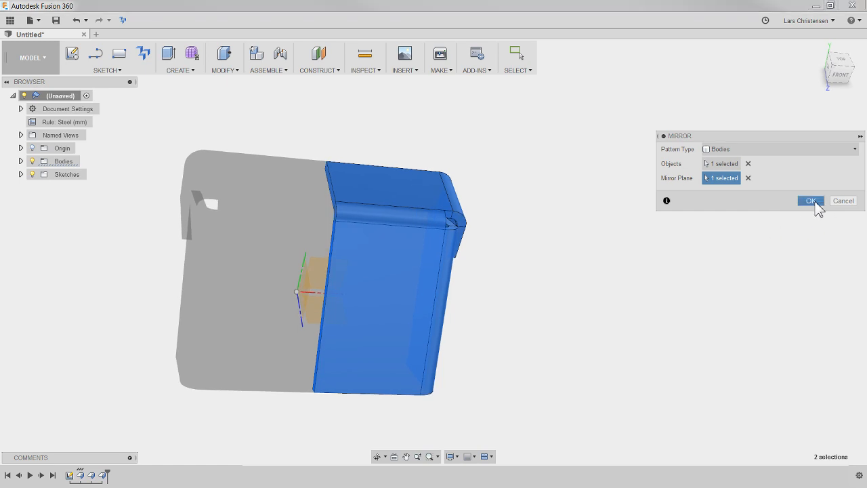
click(810, 200)
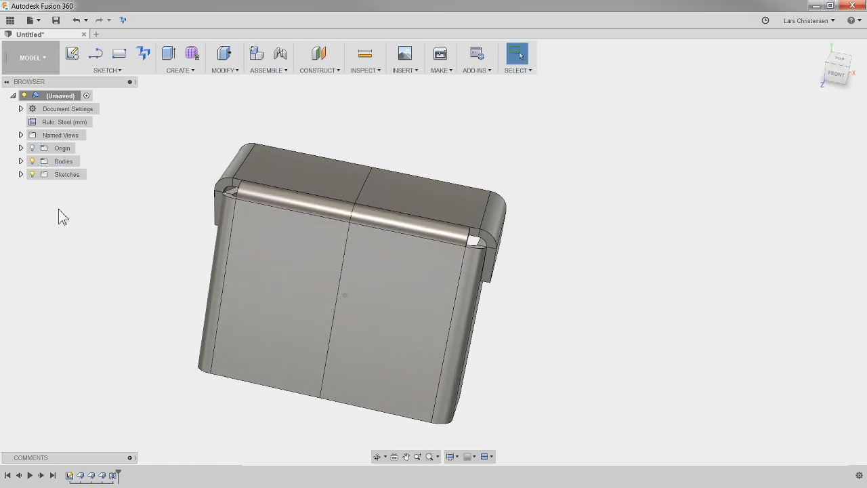
click(20, 161)
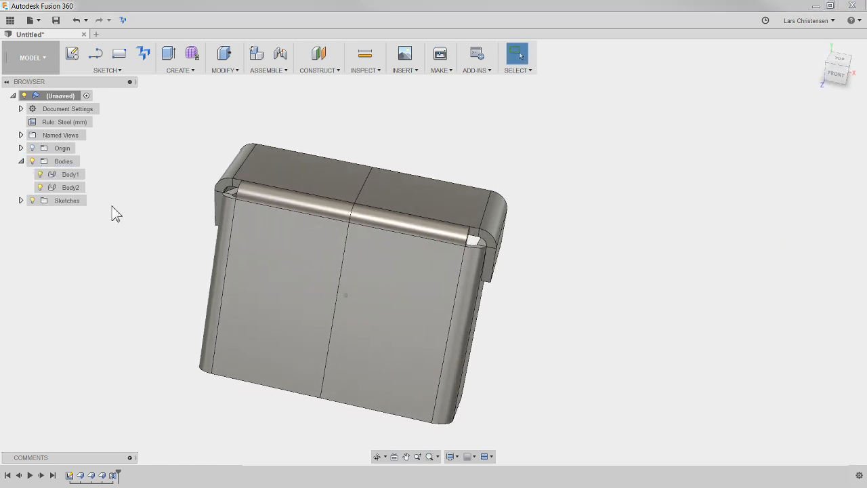
Combine Body1 with tool body Body2 using the Join operation.
click(225, 56)
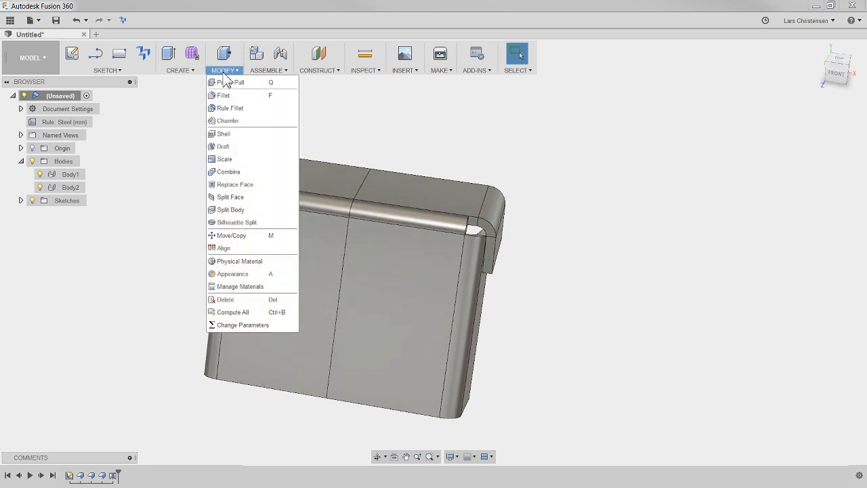
click(228, 171)
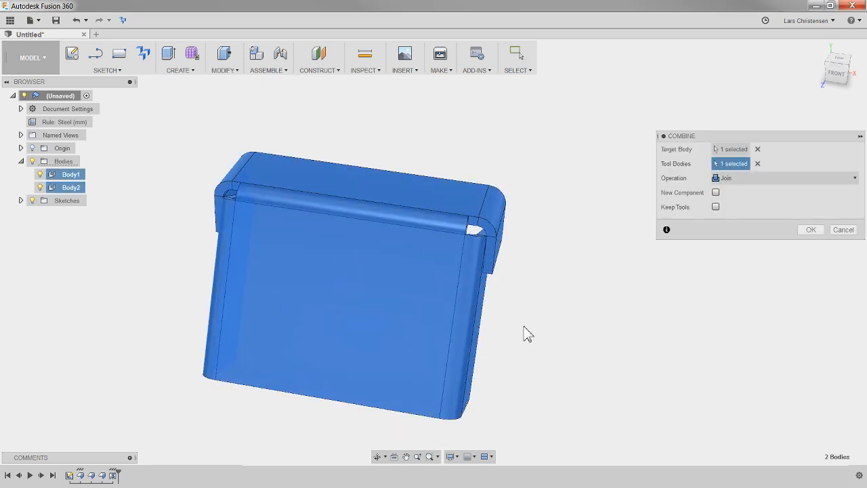
click(810, 229)
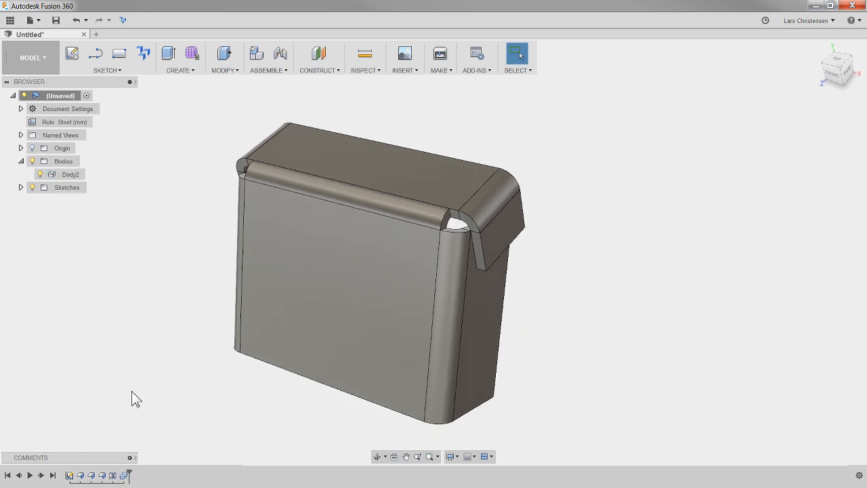
Back in Sheet Metal, create a flat pattern with the front face stationary.
click(29, 57)
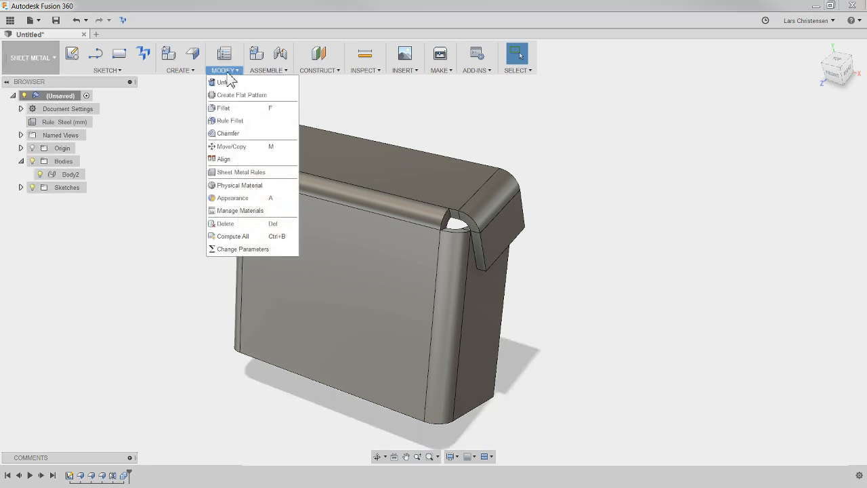
click(241, 95)
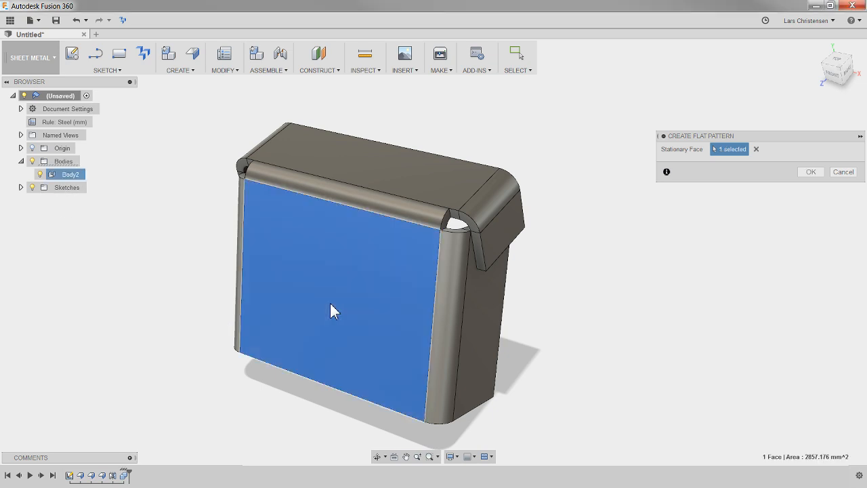
click(810, 171)
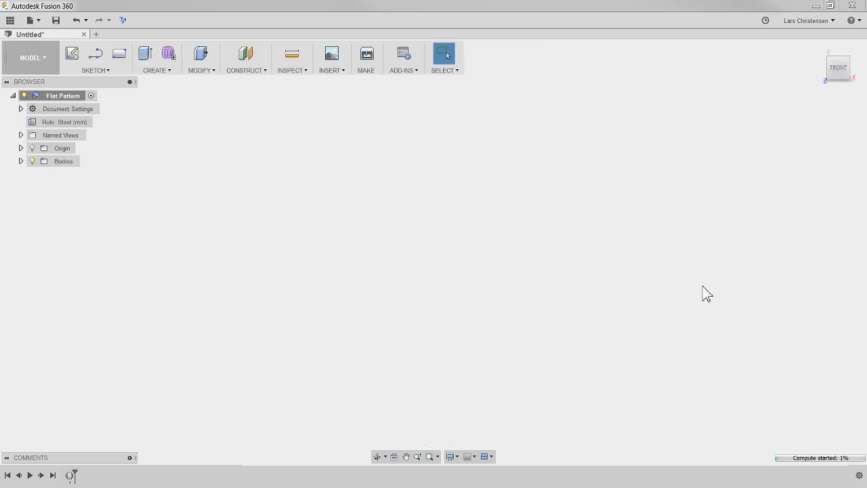